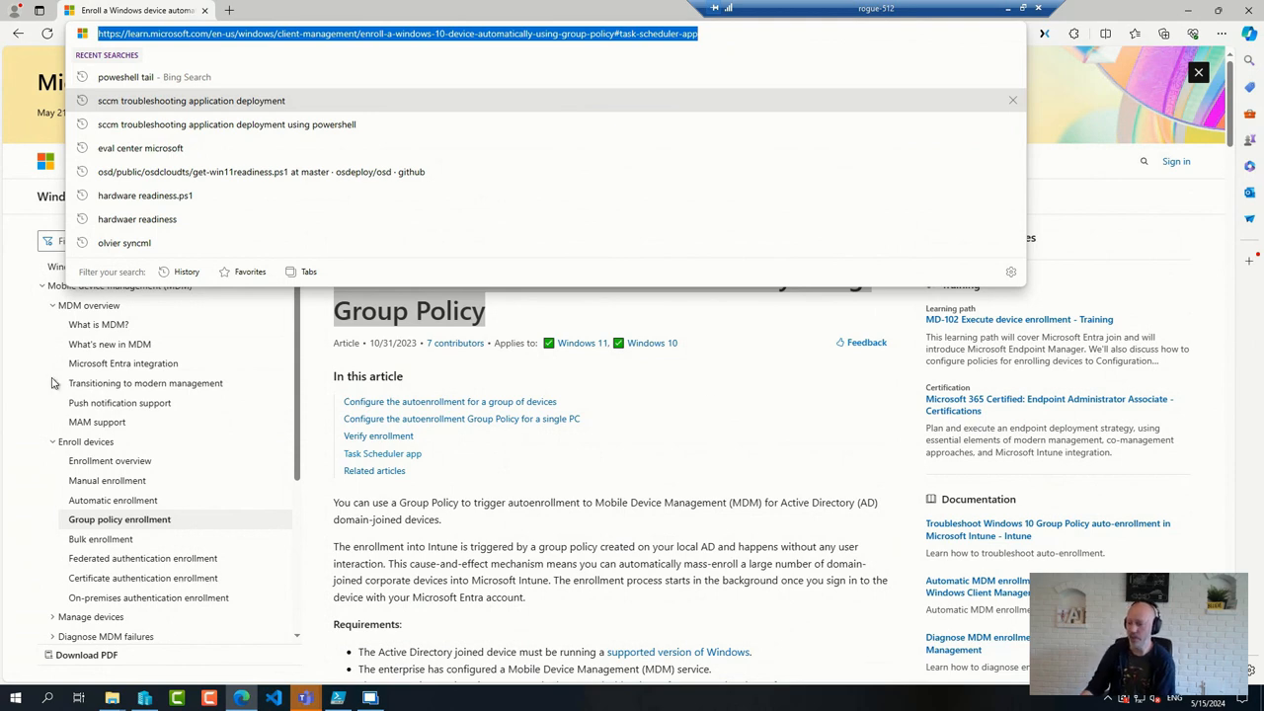
Switch to Remote Desktop Manager and connect to the MDT01 server
{"action": "left_click", "coordinate": [371, 700]}
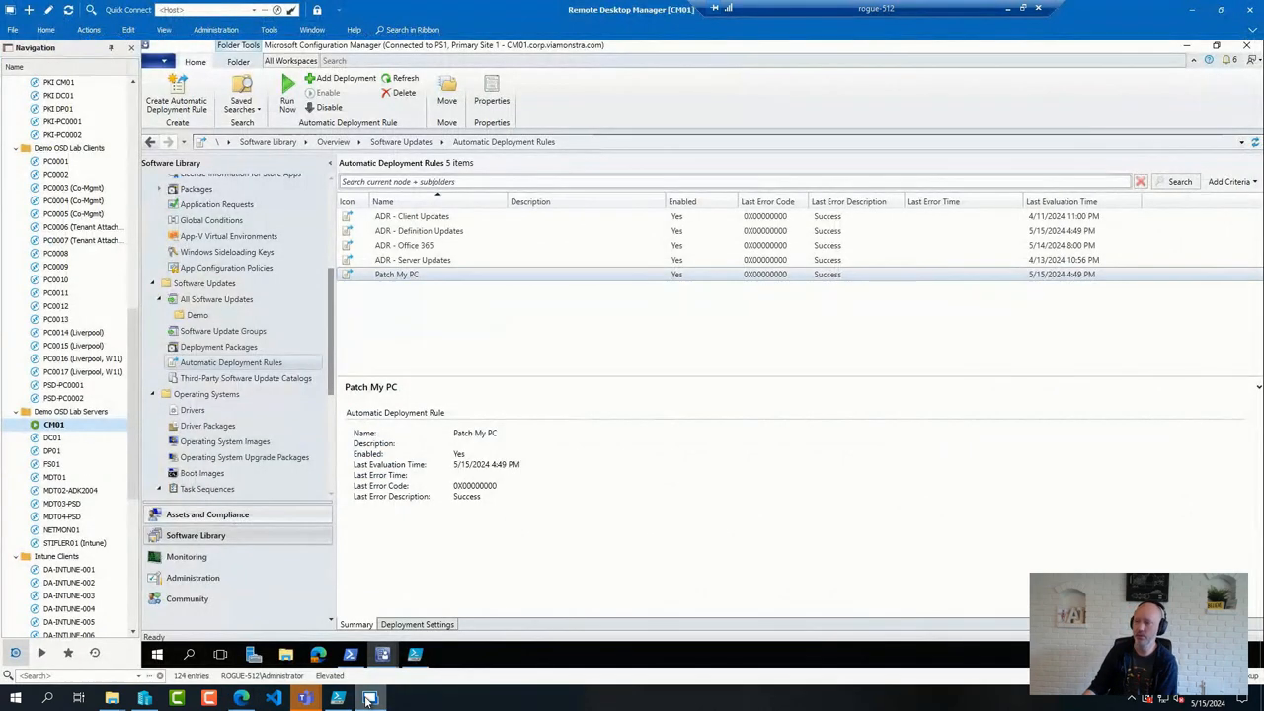
{"action": "left_click", "coordinate": [56, 476]}
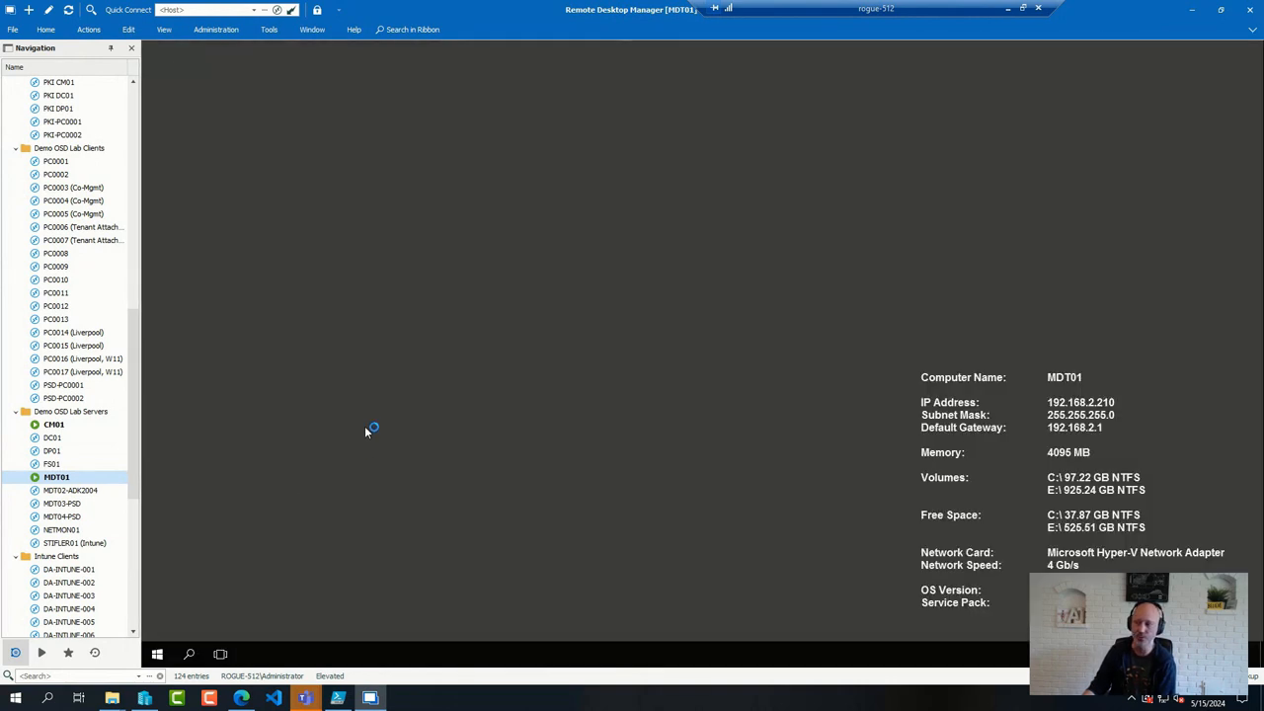
{"action": "mouse_move", "coordinate": [431, 363]}
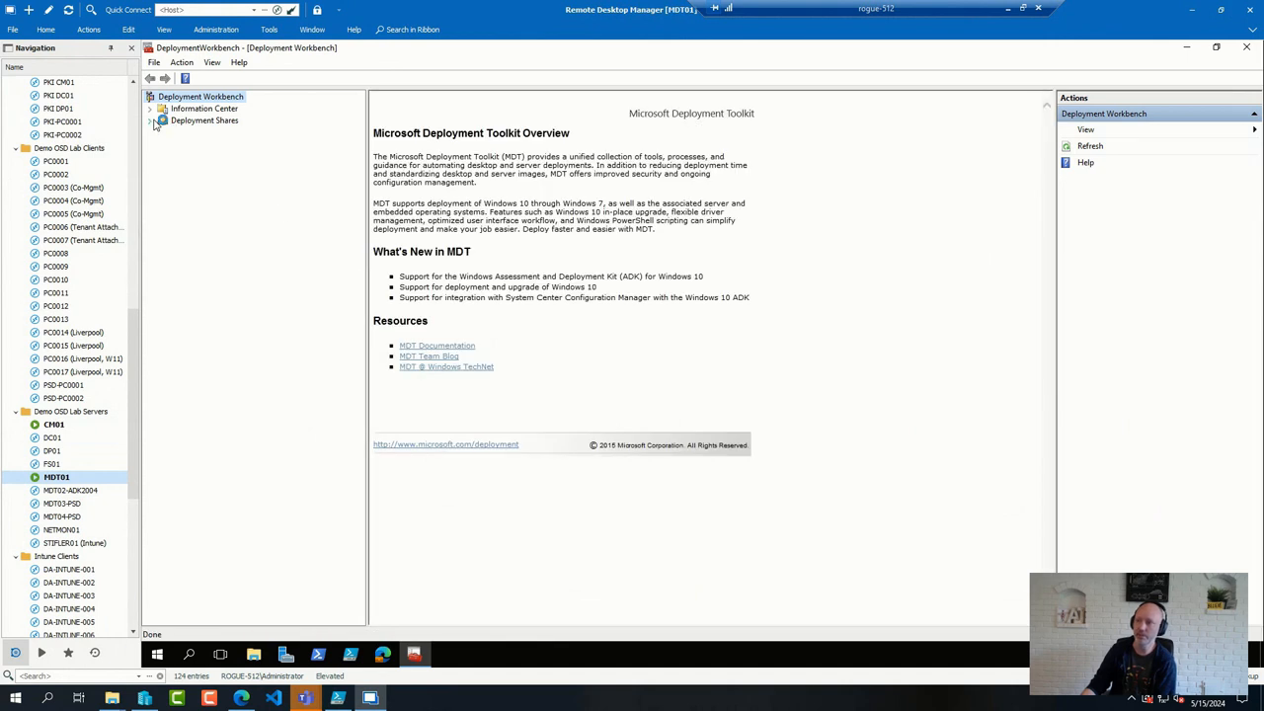
Expand Deployment Shares > MDT Production > Operating Systems and bring up the folder's context menu
{"action": "left_click", "coordinate": [162, 120]}
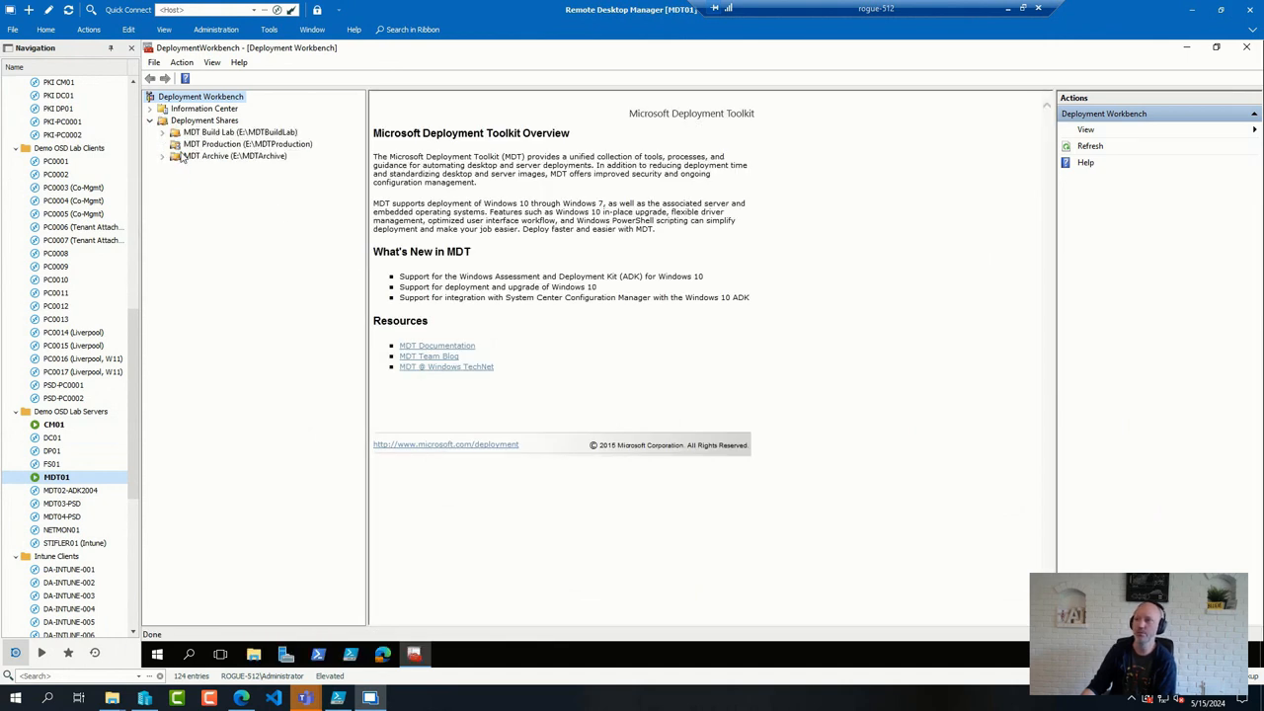
{"action": "left_click", "coordinate": [166, 144]}
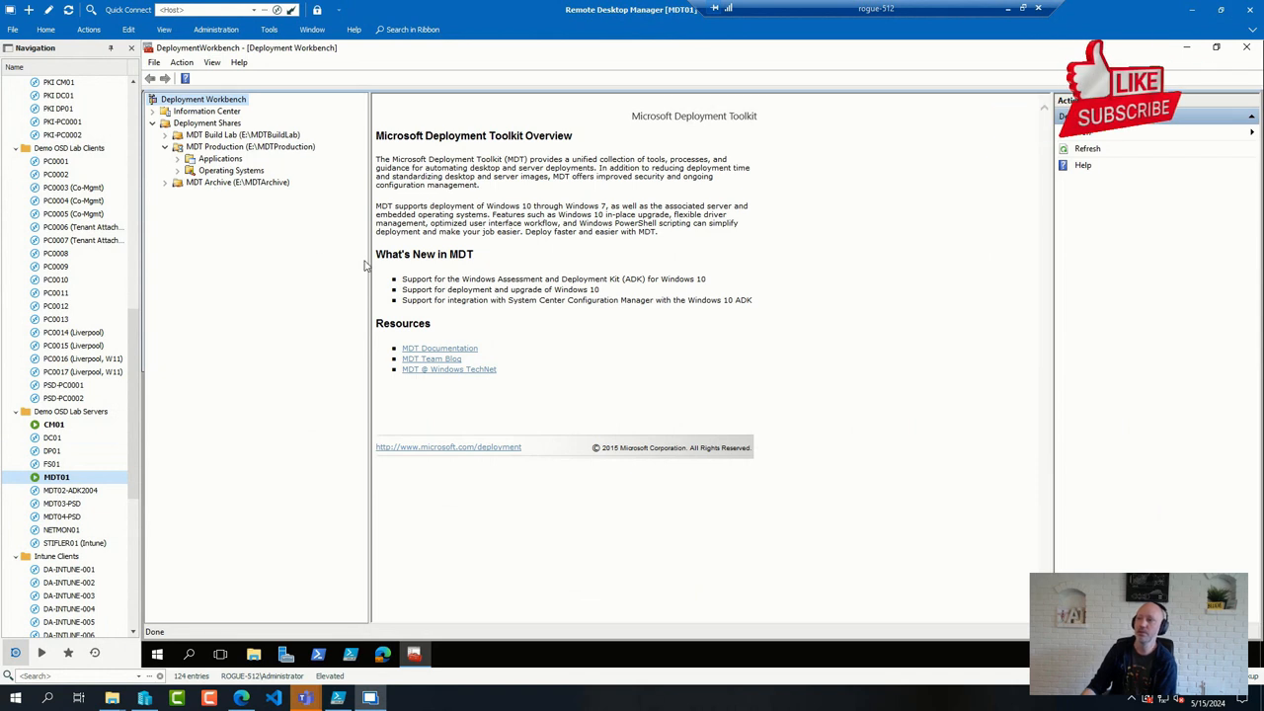
{"action": "left_click", "coordinate": [166, 146]}
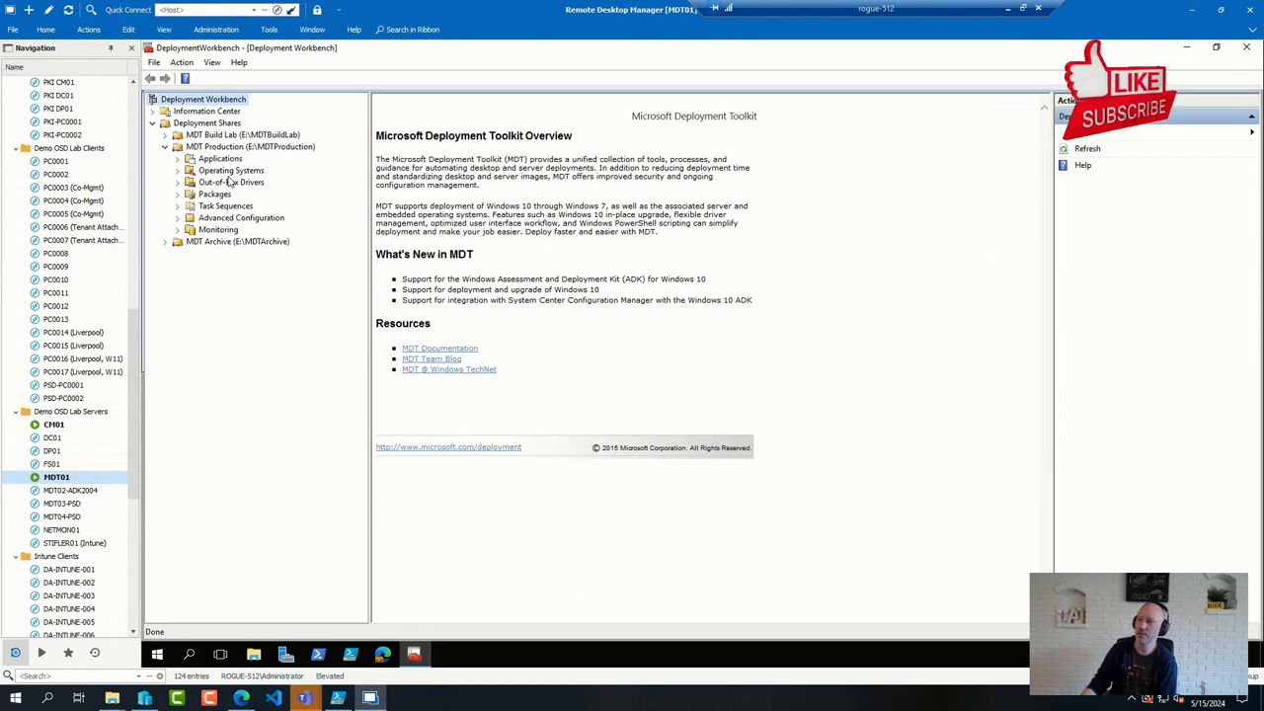
{"action": "left_click", "coordinate": [177, 170]}
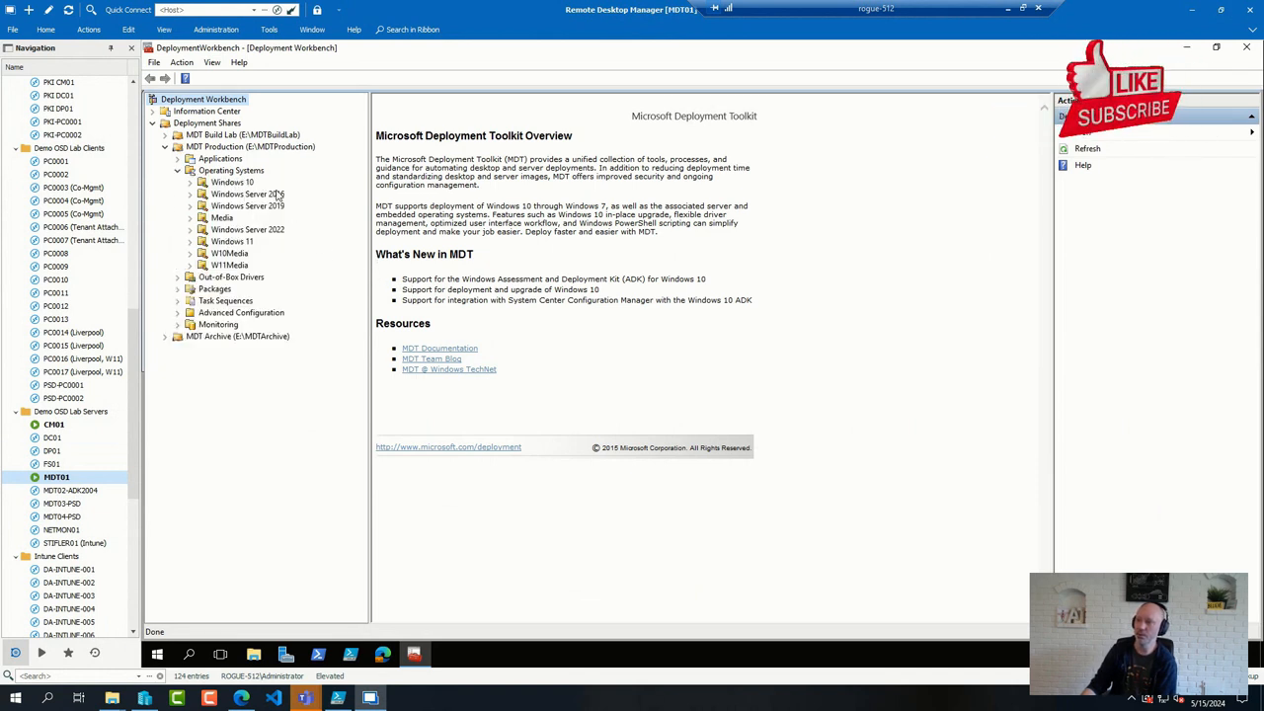
{"action": "right_click", "coordinate": [231, 170]}
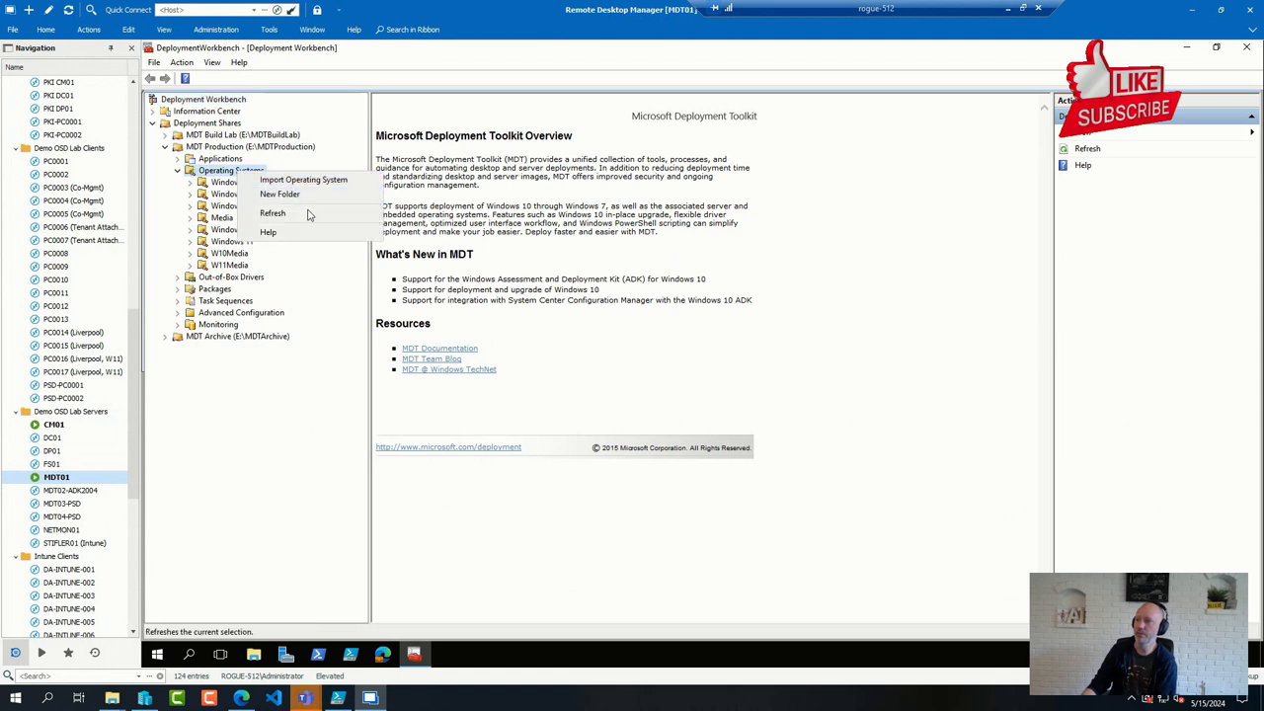
Create a Demo folder under Operating Systems, review its PowerShell script in Notepad, and finish the wizard
{"action": "left_click", "coordinate": [280, 194]}
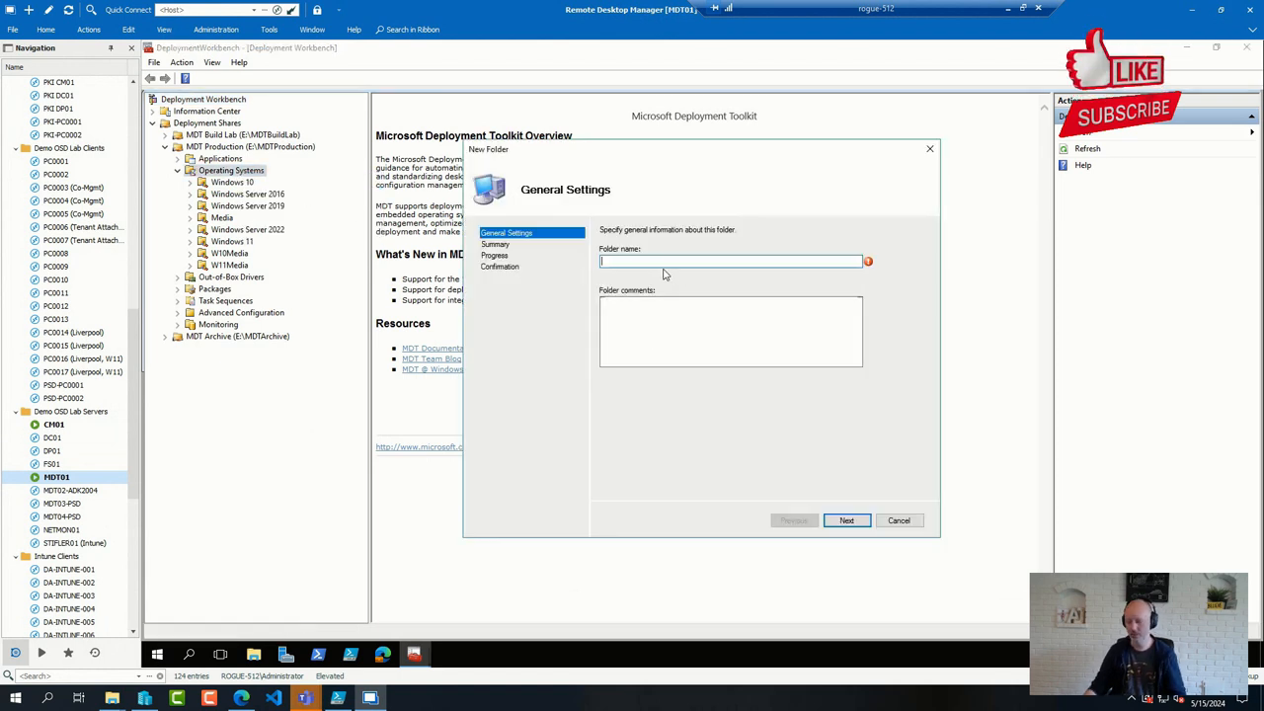
{"action": "left_click", "coordinate": [845, 521]}
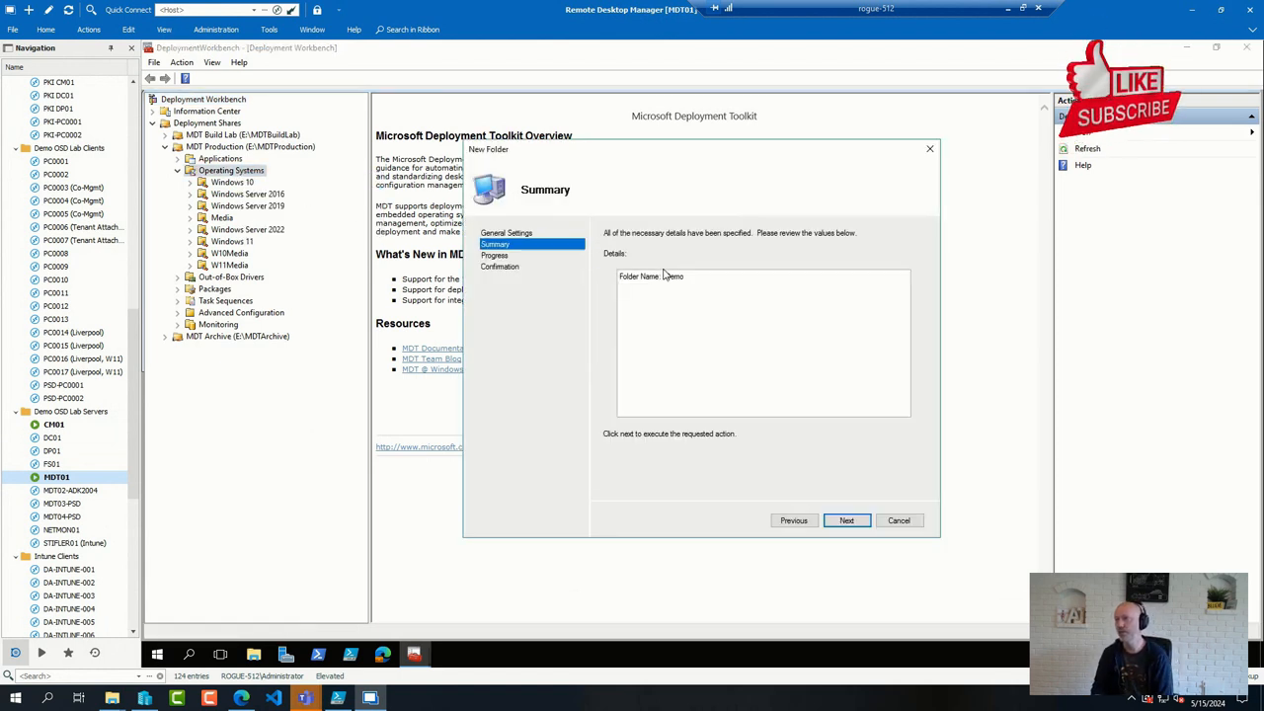
{"action": "left_click", "coordinate": [846, 522]}
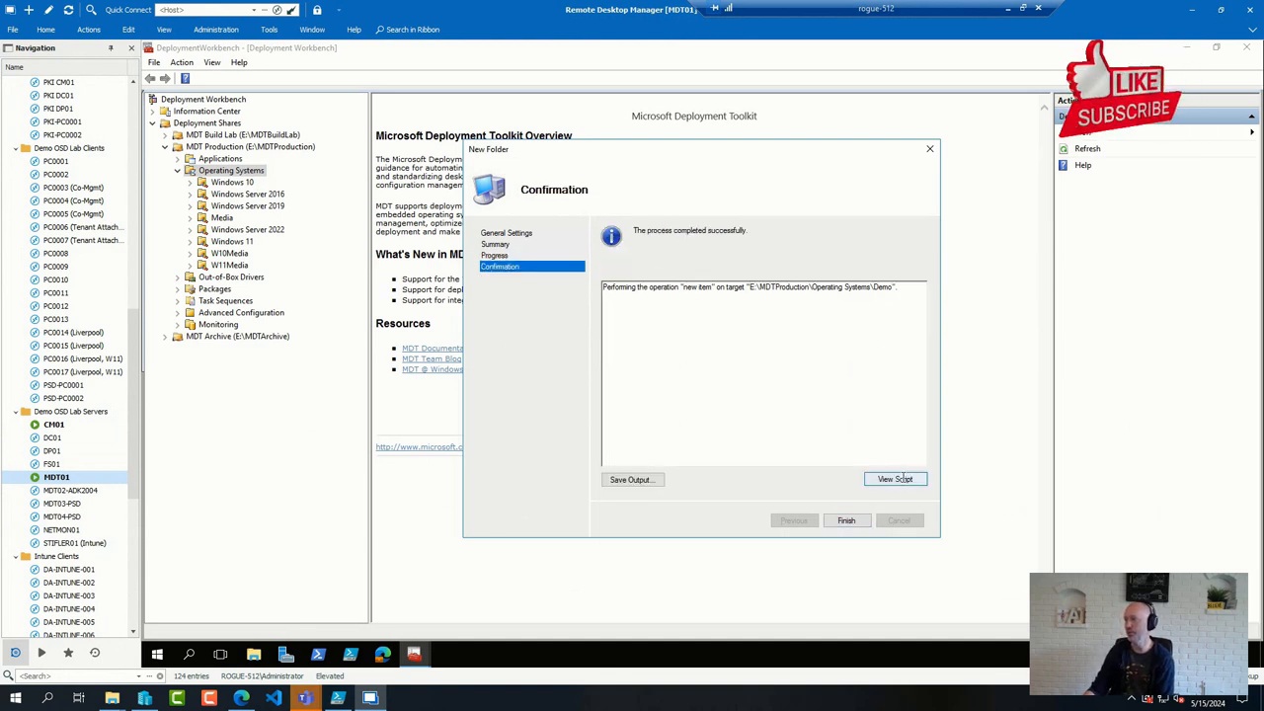
{"action": "left_click", "coordinate": [893, 480]}
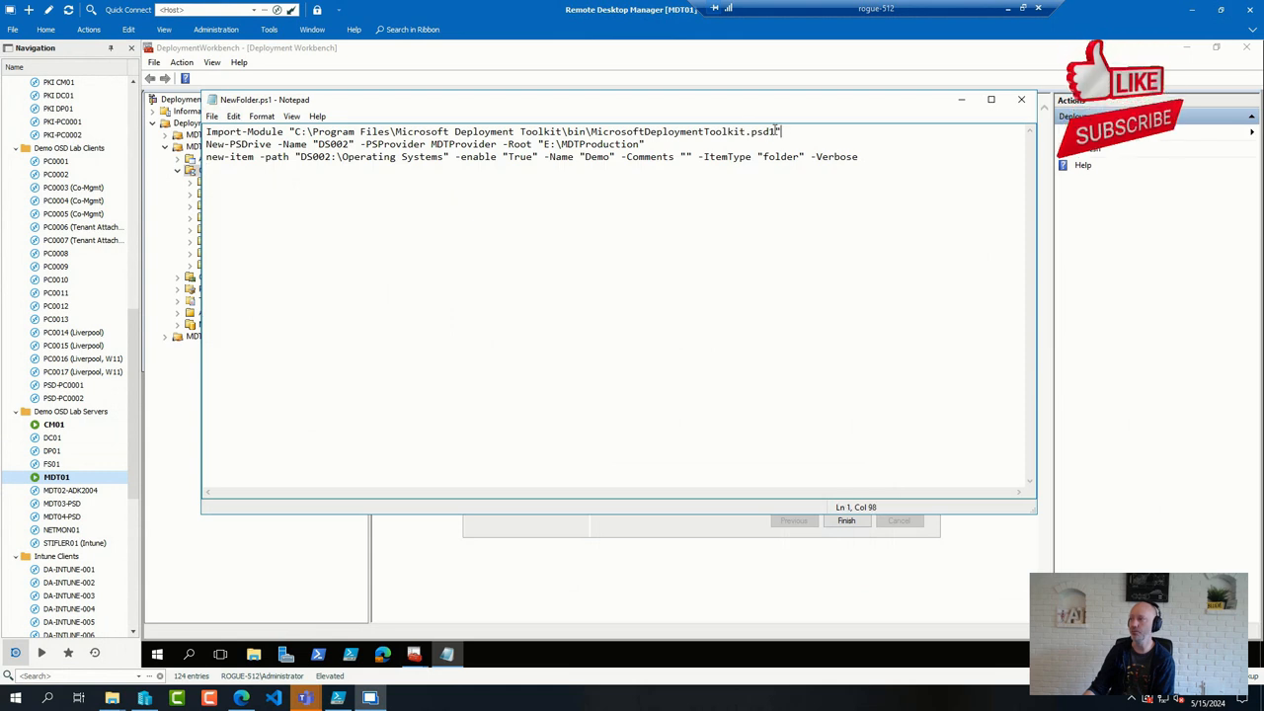
{"action": "left_click_drag", "start_coordinate": [783, 131], "coordinate": [539, 131]}
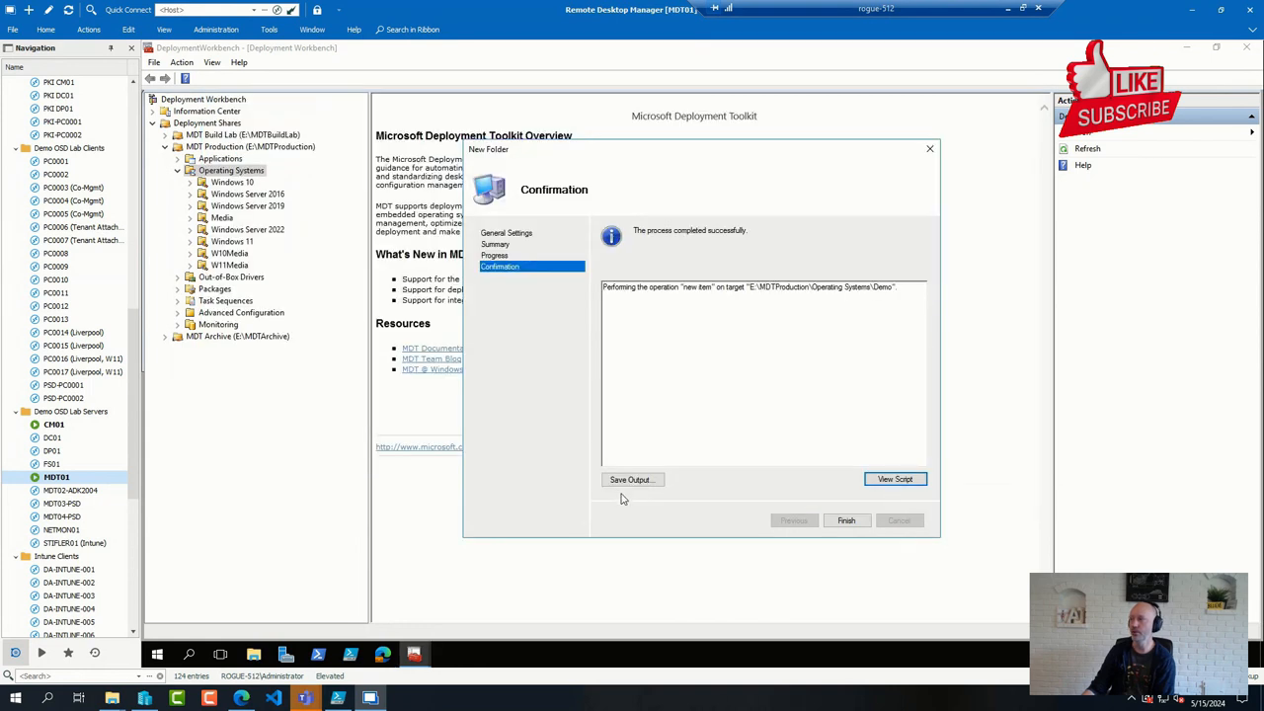
{"action": "left_click", "coordinate": [845, 521]}
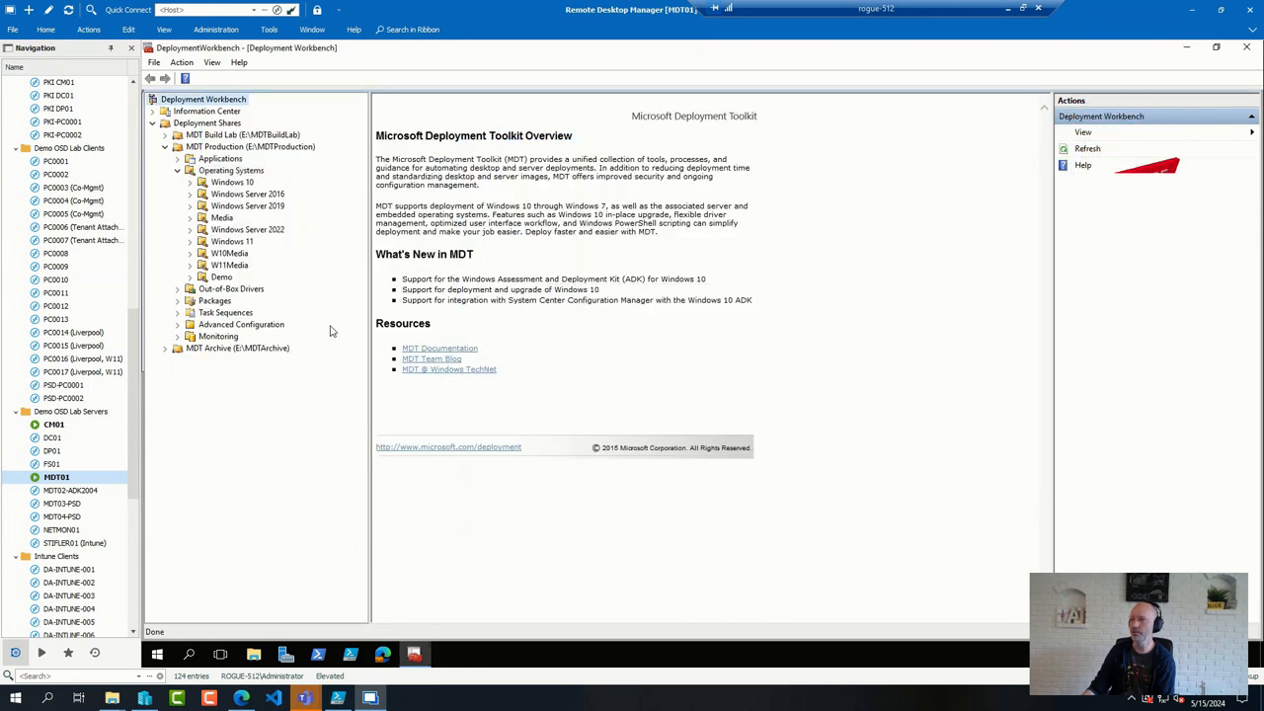
Delete the Demo folder from Operating Systems and close the completed deletion wizard
{"action": "right_click", "coordinate": [221, 277]}
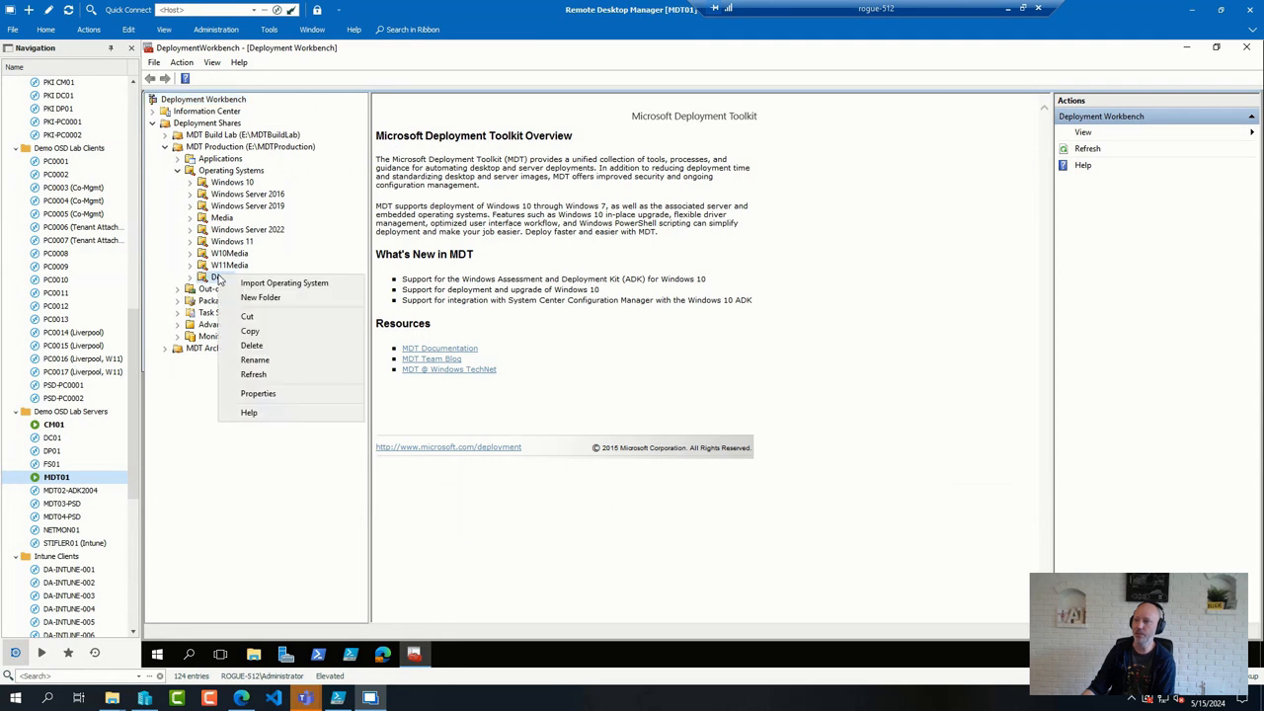
{"action": "left_click", "coordinate": [253, 346]}
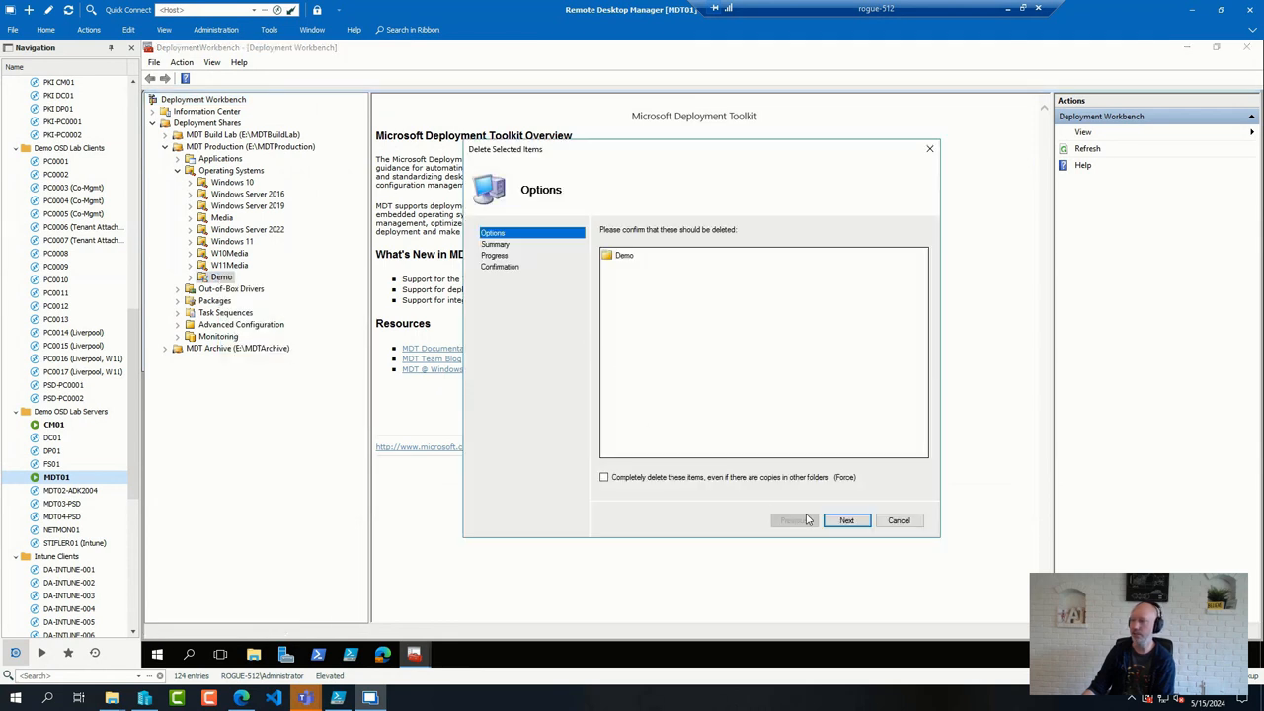
{"action": "left_click", "coordinate": [846, 522]}
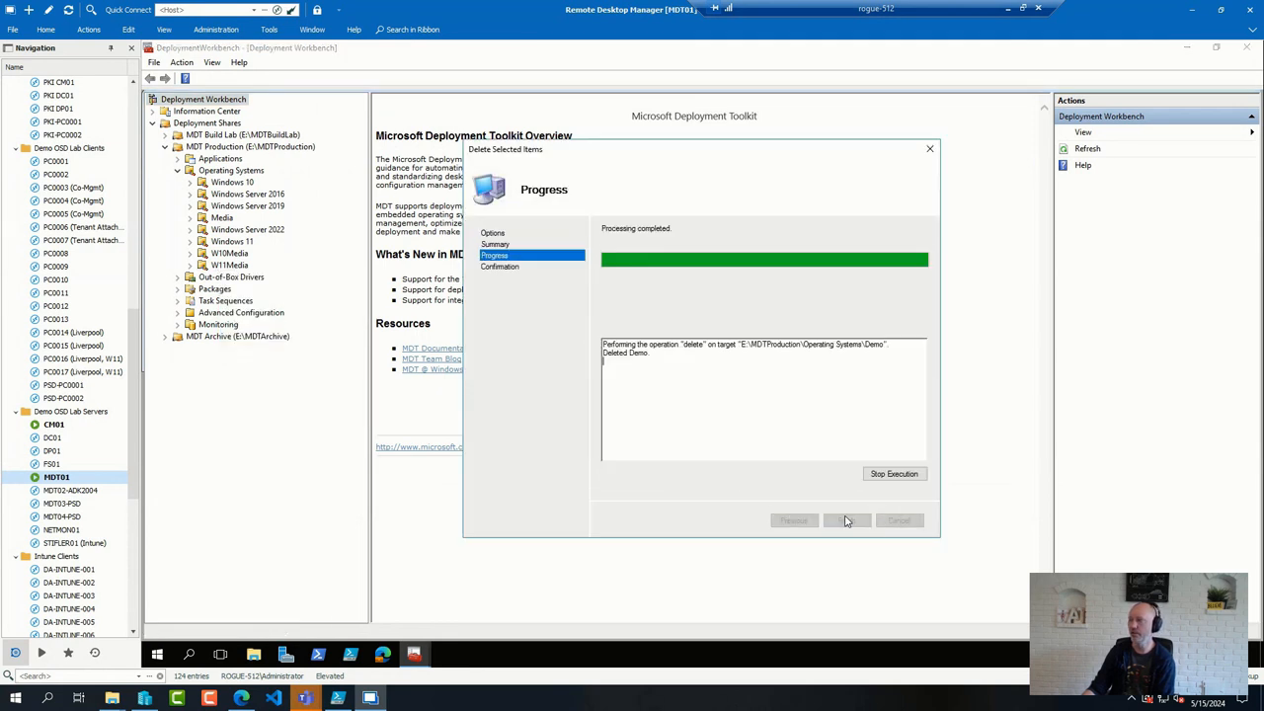
{"action": "left_click", "coordinate": [845, 521]}
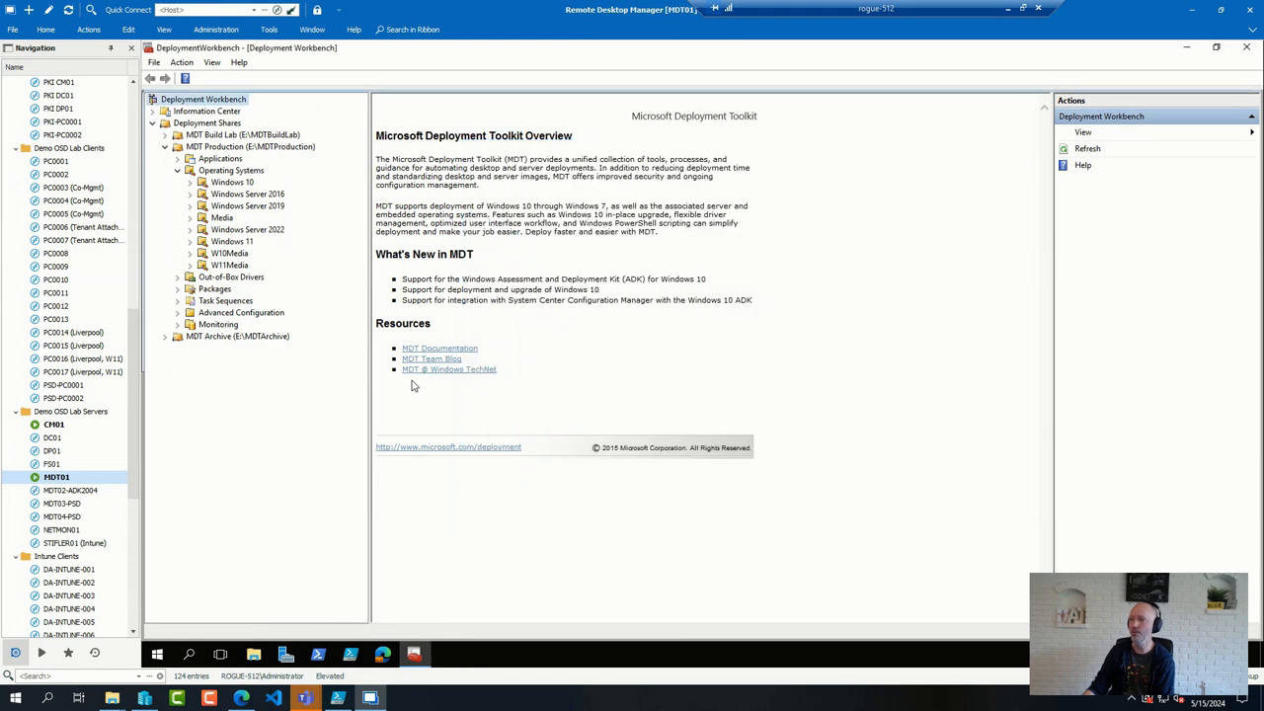
{"action": "mouse_move", "coordinate": [272, 233]}
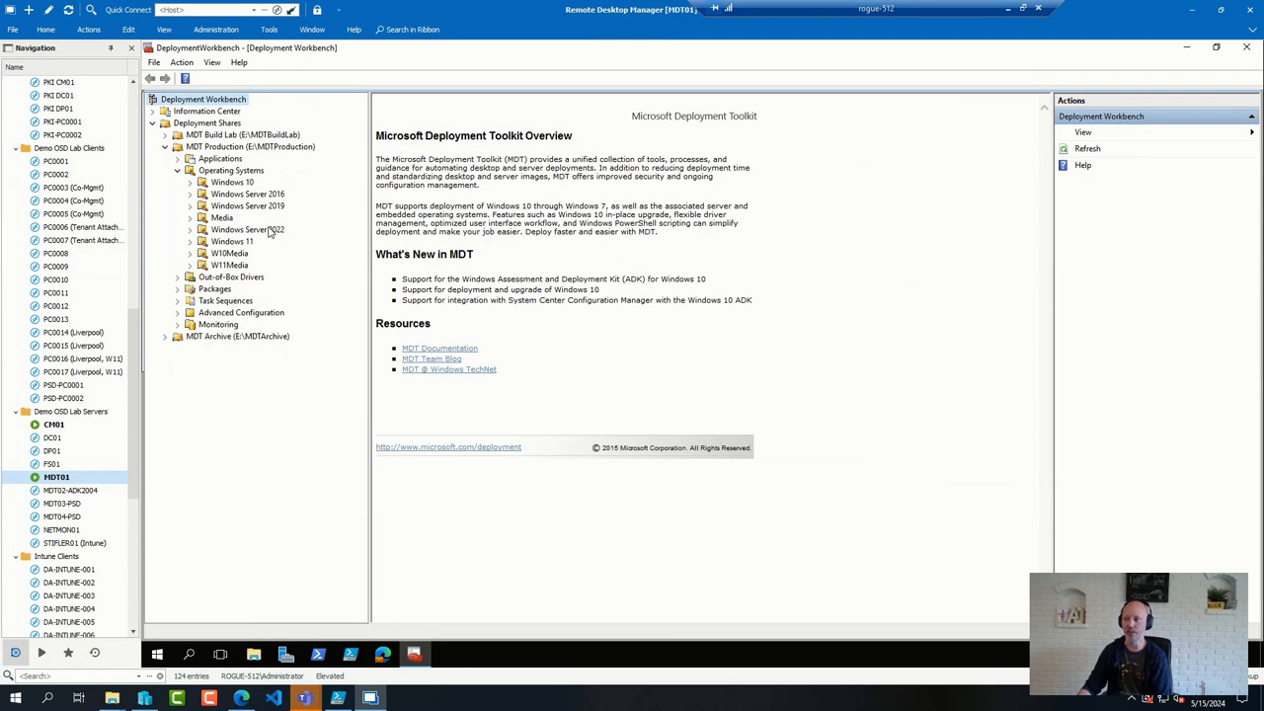
{"action": "mouse_move", "coordinate": [442, 231]}
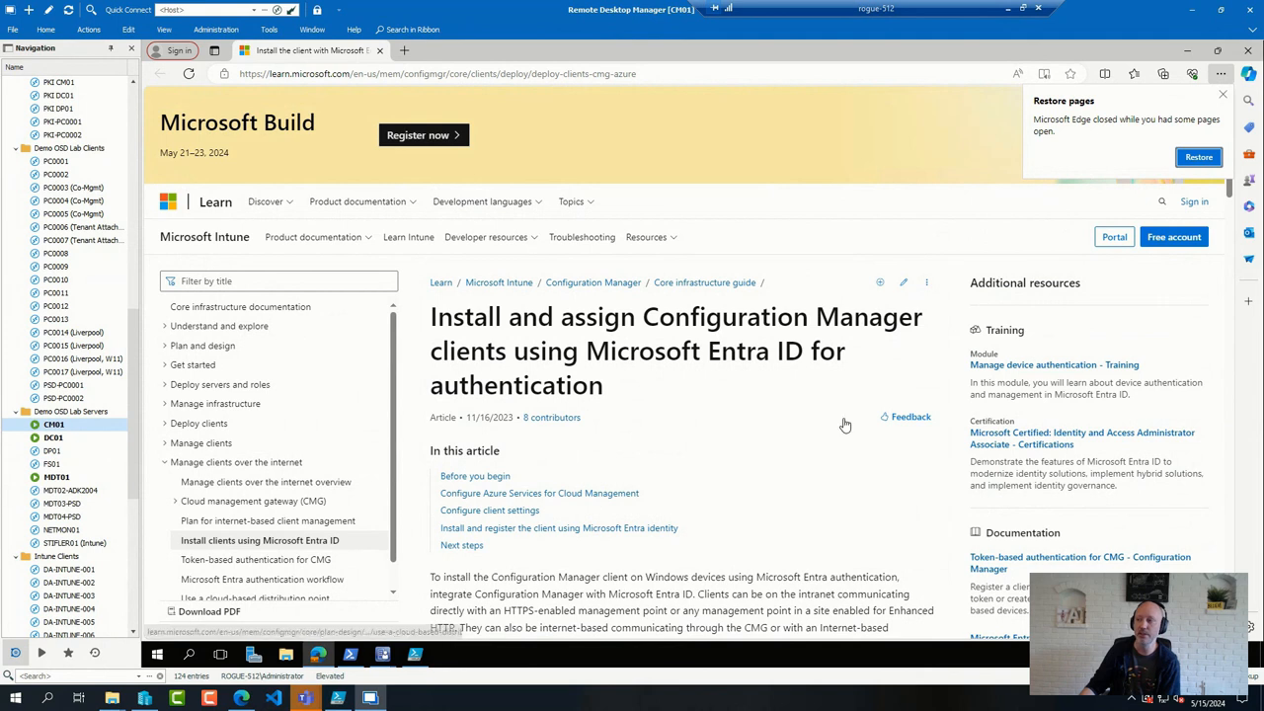
{"action": "mouse_move", "coordinate": [946, 386]}
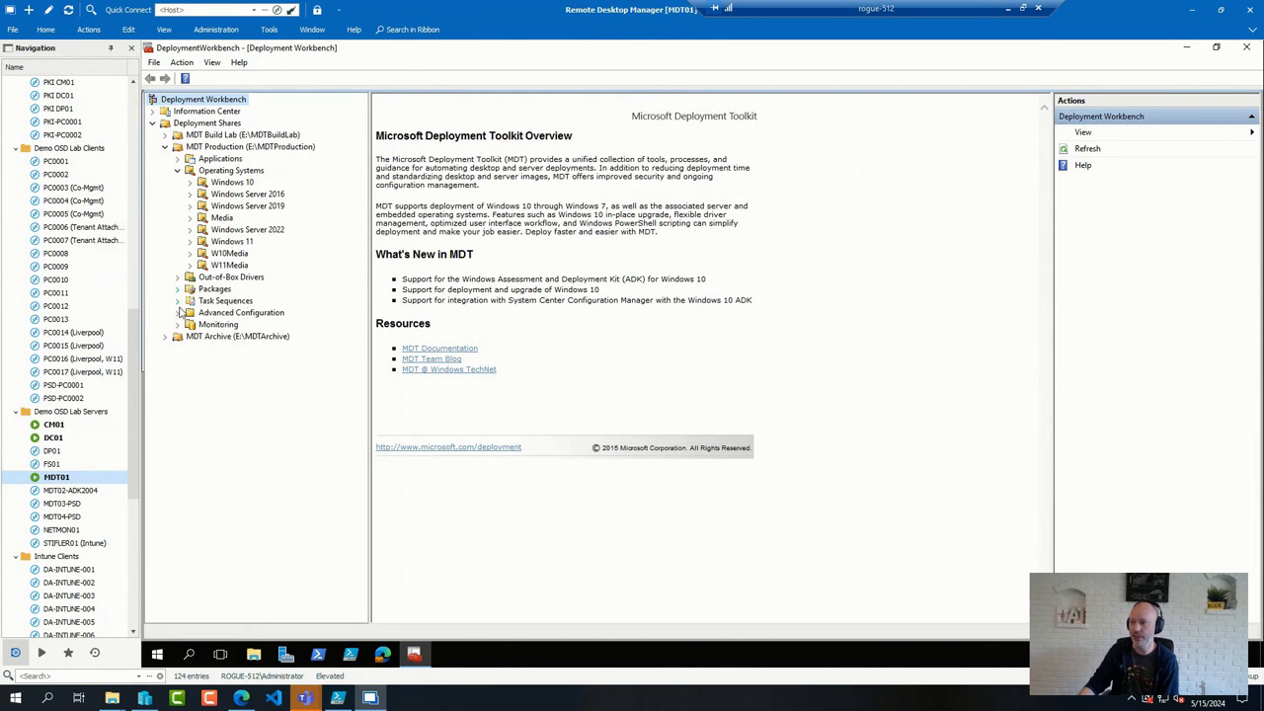
Show Advanced Configuration's Media list and bring up MEDIA002's properties
{"action": "left_click", "coordinate": [178, 312]}
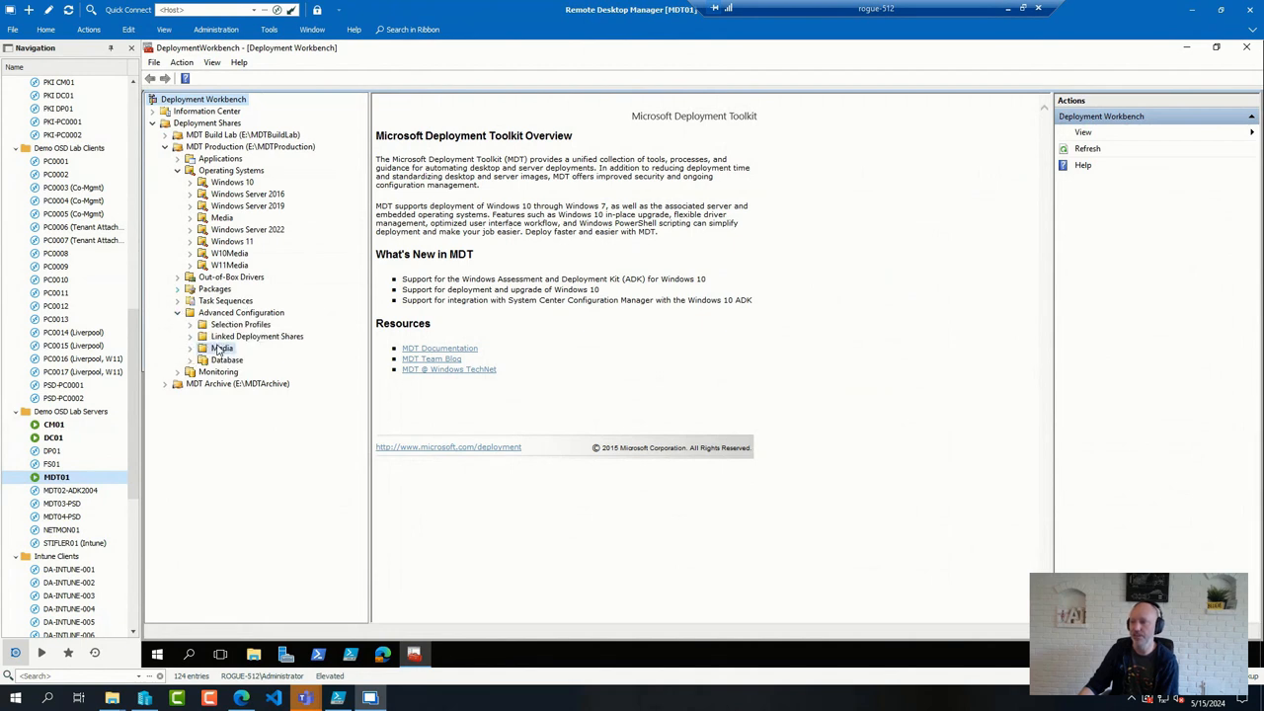
{"action": "left_click", "coordinate": [221, 348]}
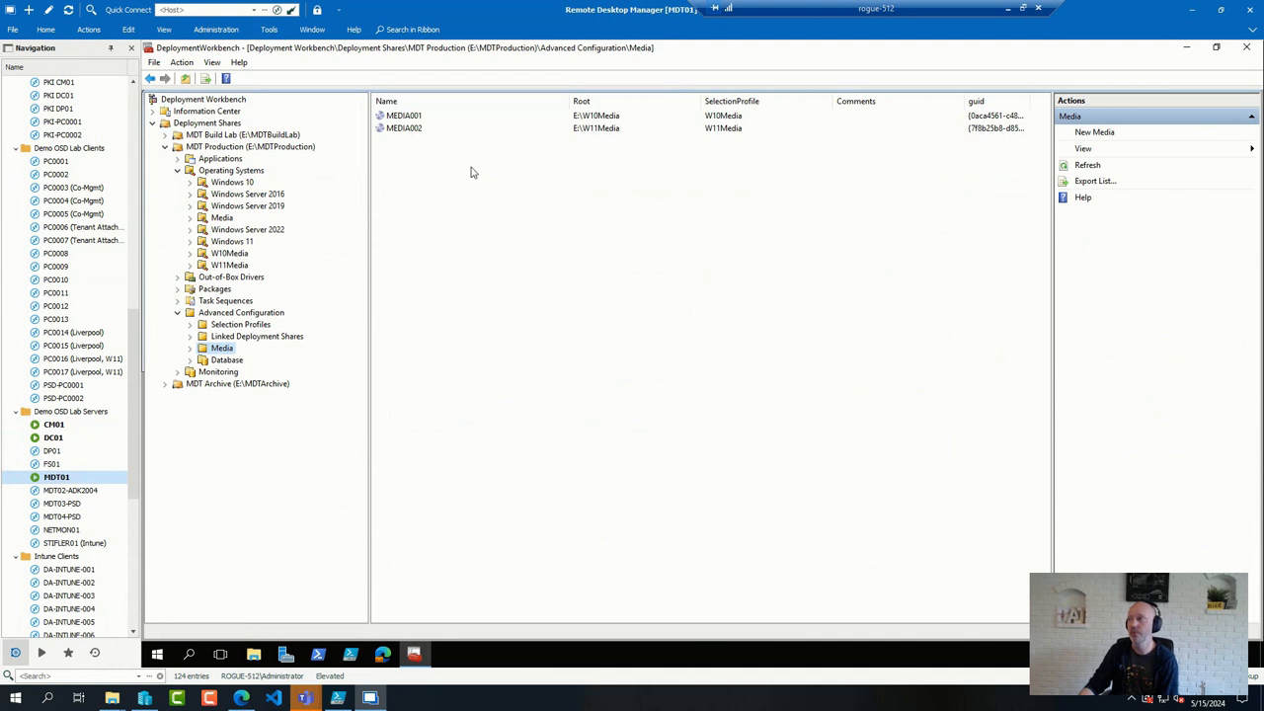
{"action": "double_click", "coordinate": [403, 128]}
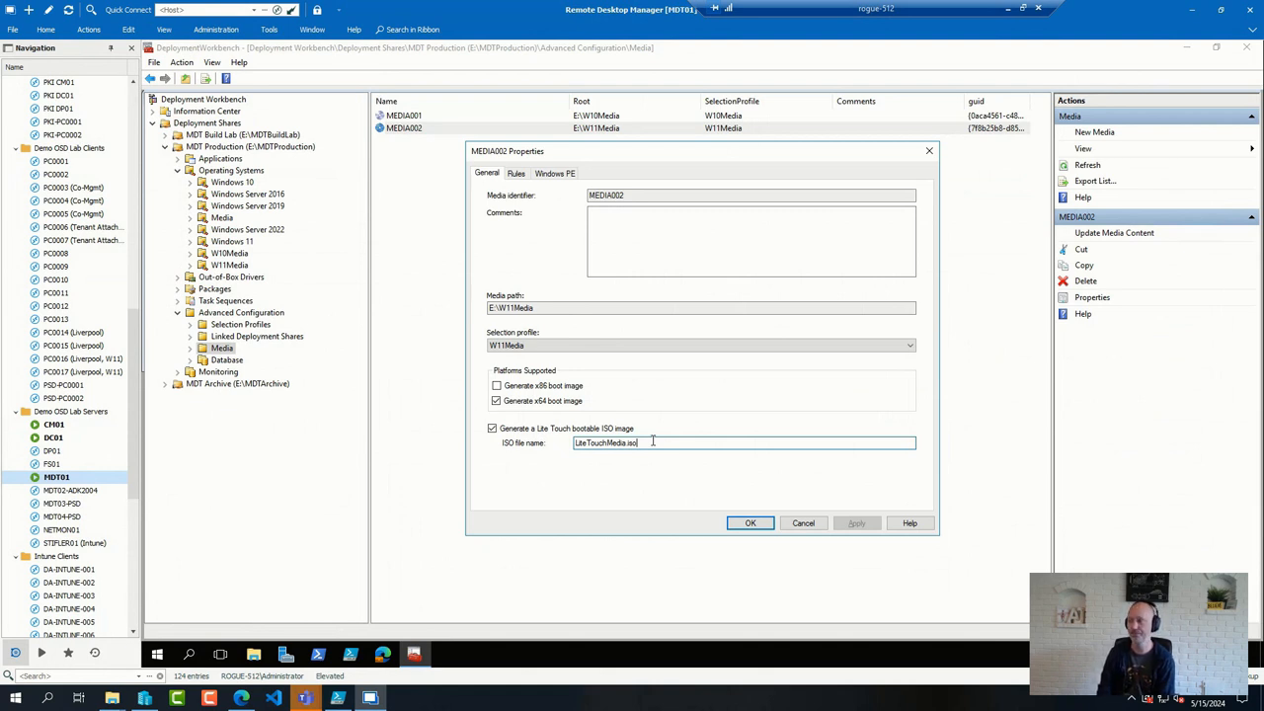
{"action": "mouse_move", "coordinate": [662, 422]}
{"action": "type", "text": "_v3"}
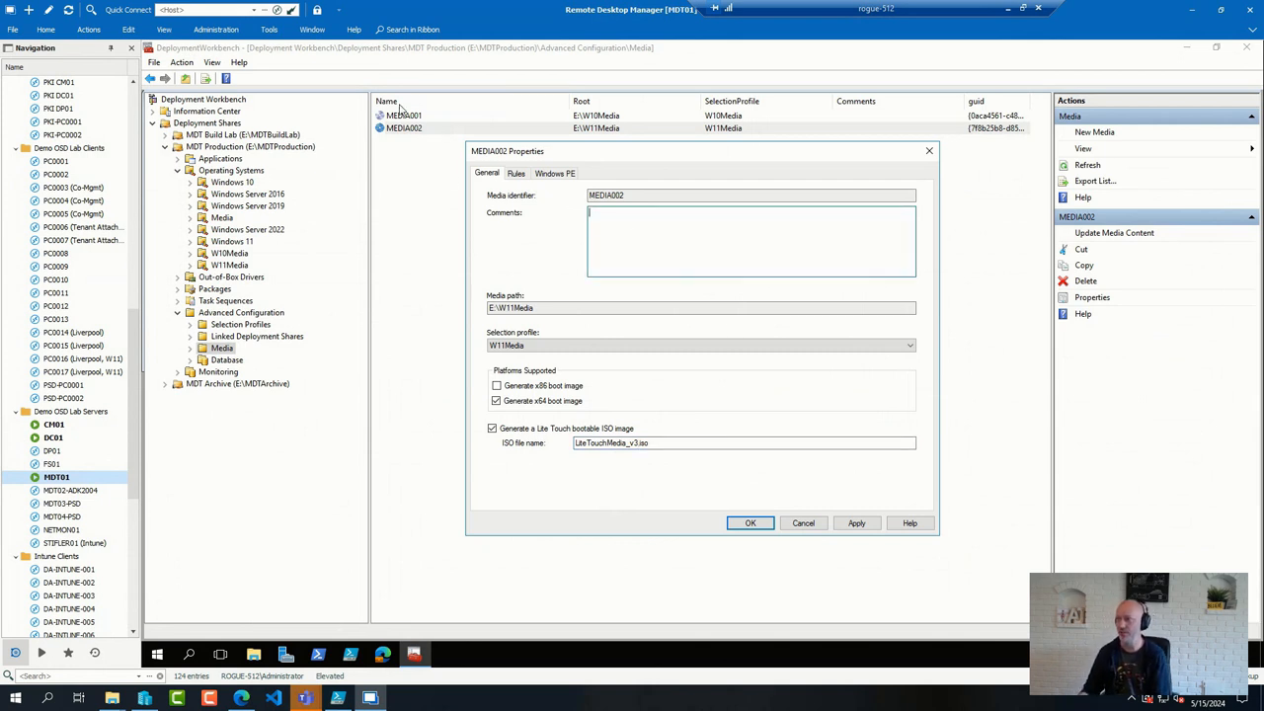
{"action": "mouse_move", "coordinate": [711, 462]}
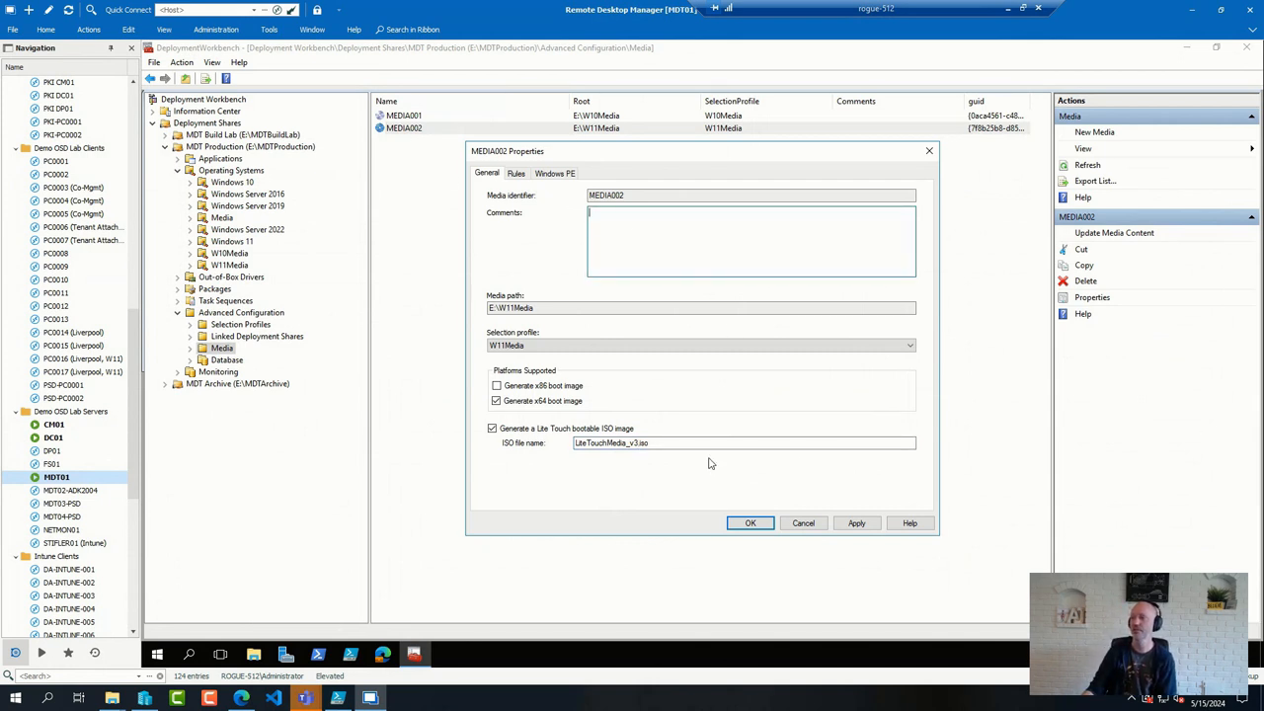
Set the ISO file name to LiteTouchMedia_v3.iso and view the Windows PE settings
{"action": "left_click", "coordinate": [703, 443]}
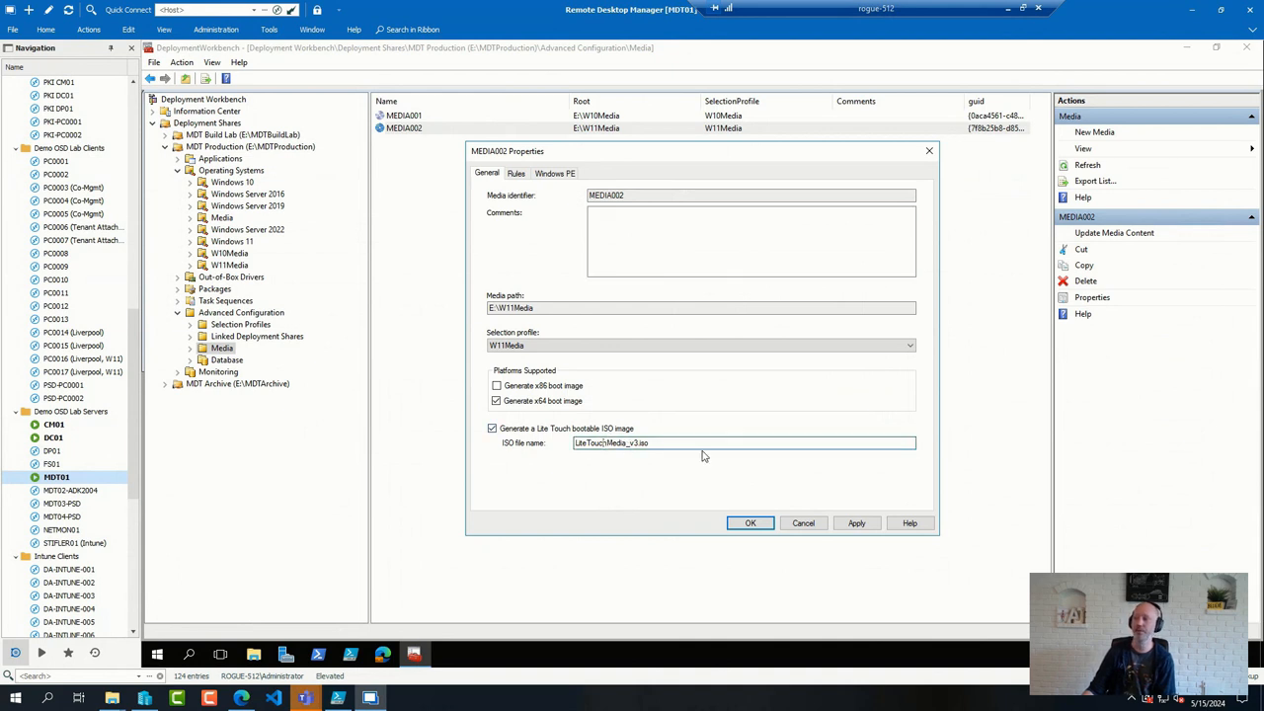
{"action": "mouse_move", "coordinate": [660, 456]}
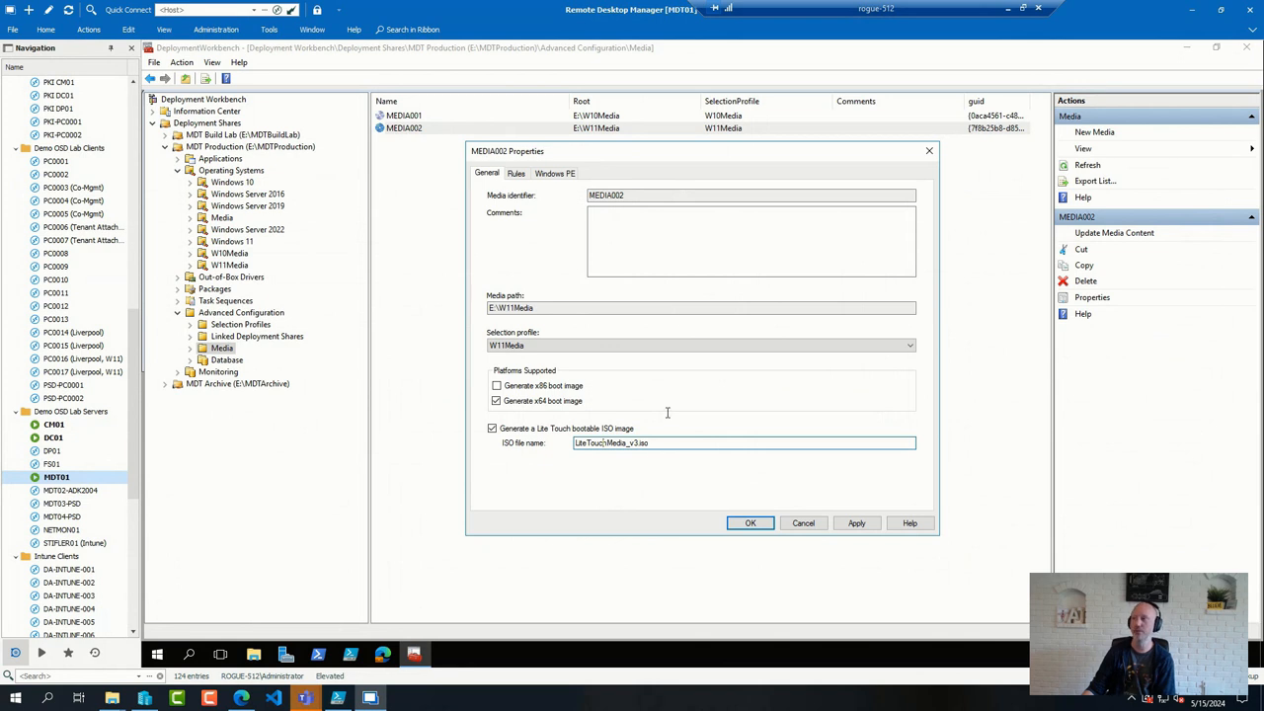
{"action": "left_click", "coordinate": [555, 174]}
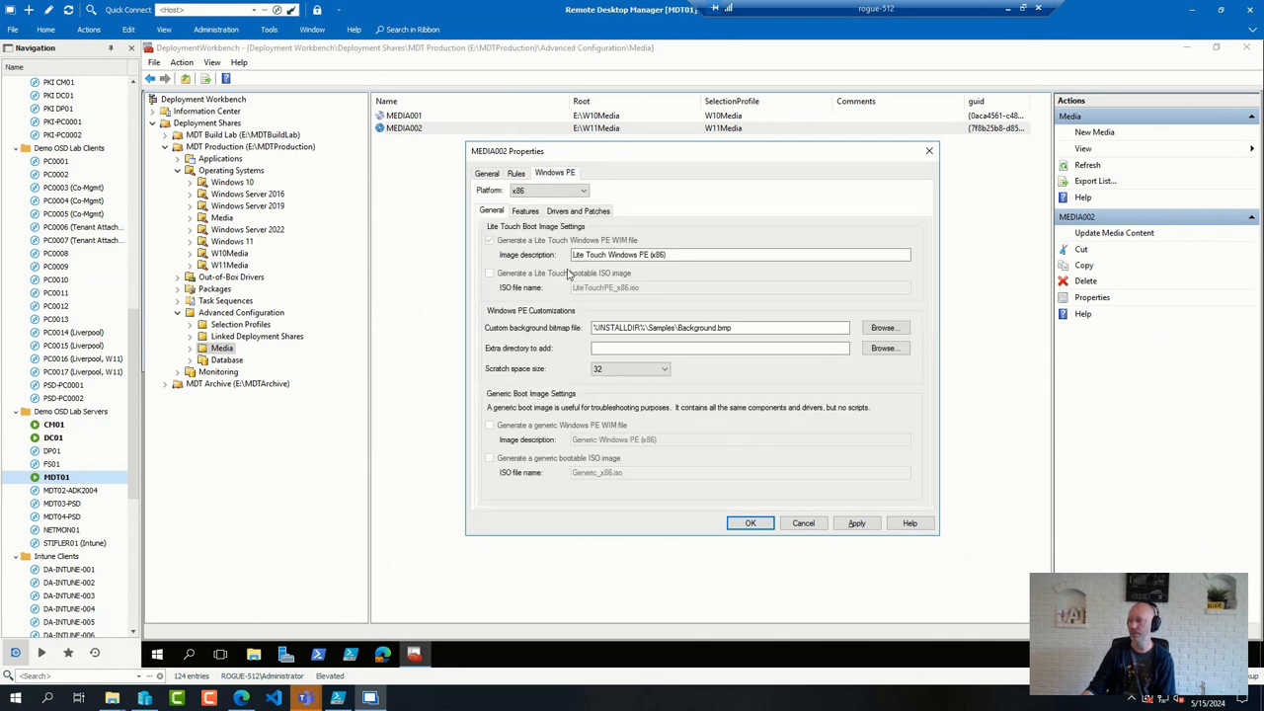
{"action": "mouse_move", "coordinate": [660, 348]}
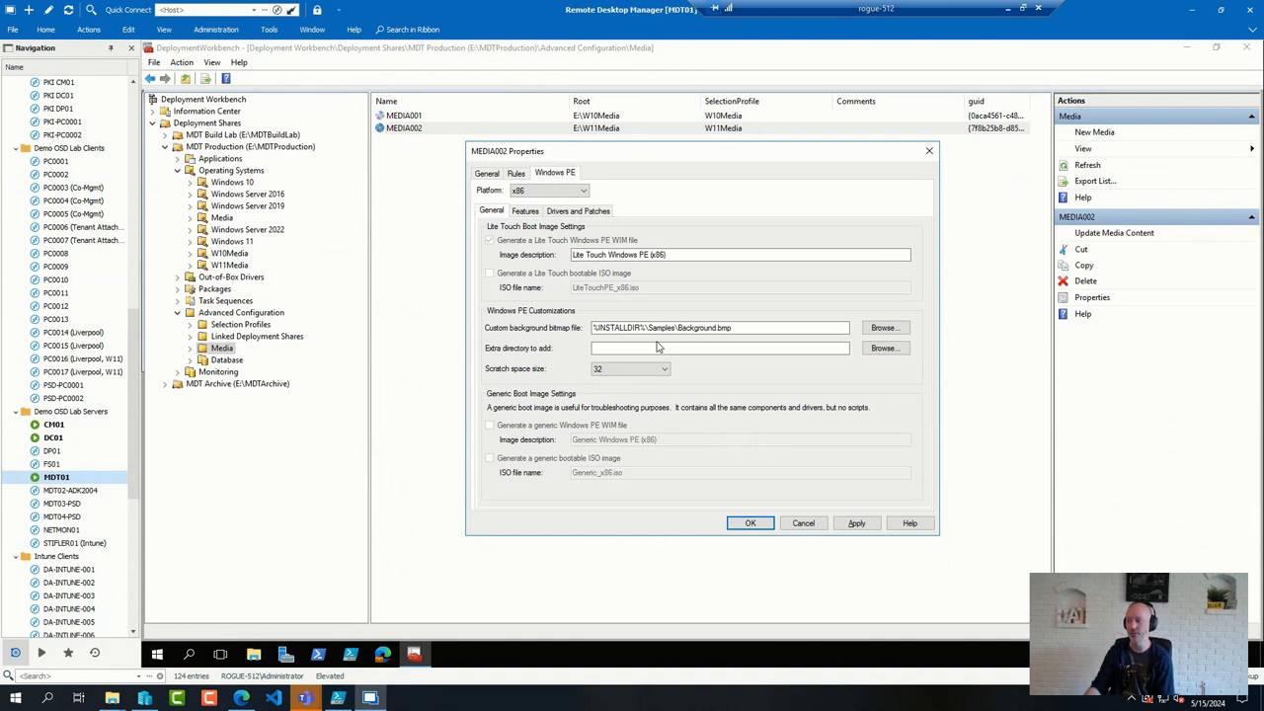
{"action": "mouse_move", "coordinate": [794, 496]}
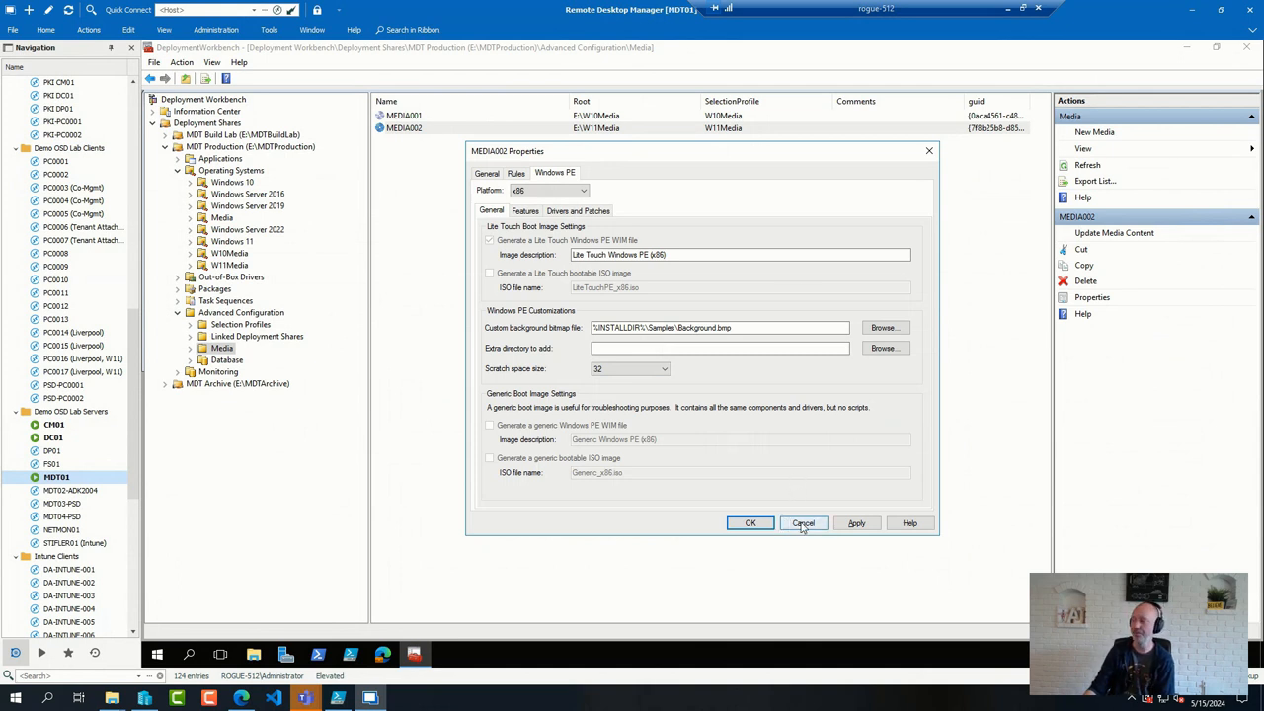
Cancel MEDIA002's properties, discarding the new ISO name
{"action": "left_click", "coordinate": [802, 523]}
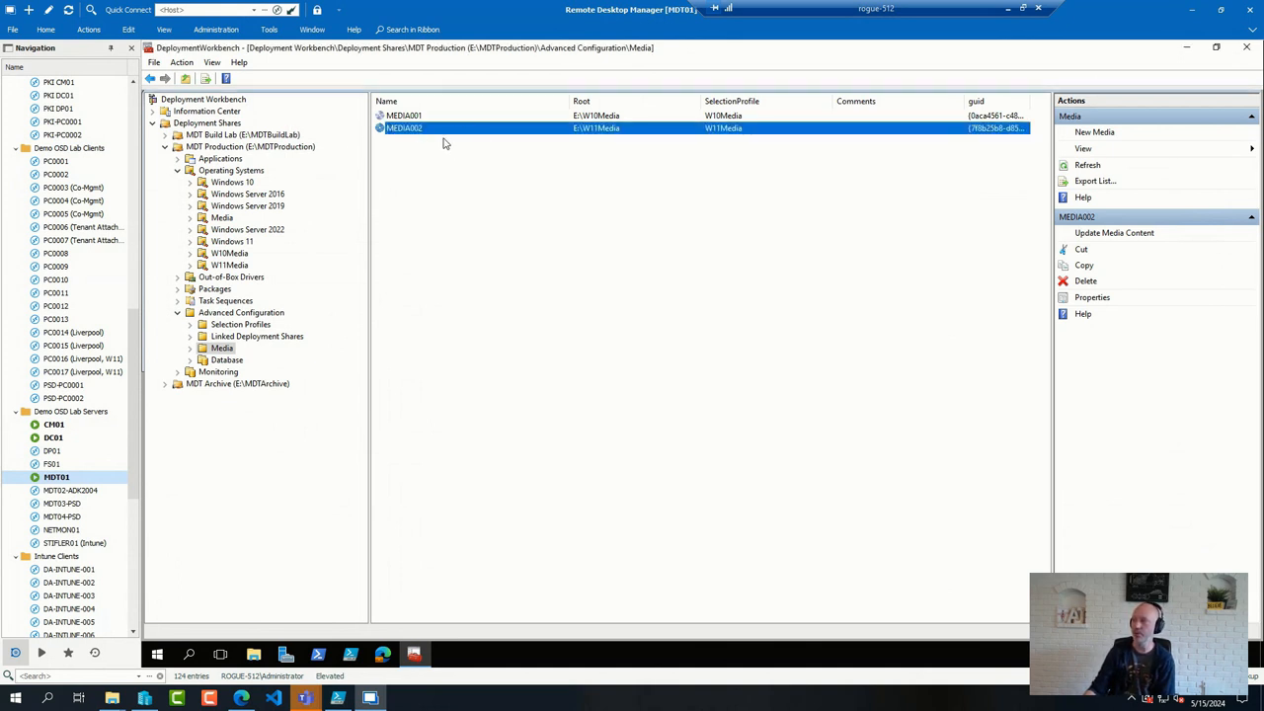